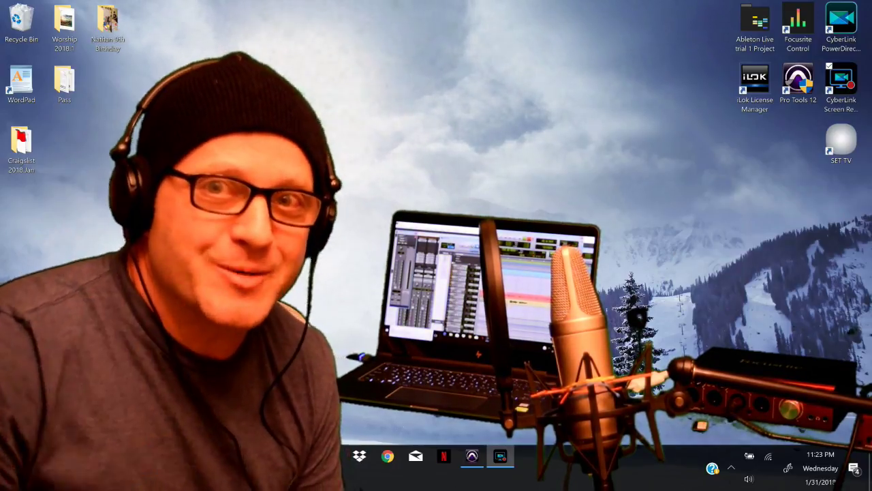
Bring the open Pro Tools session 'new 2' to the front from the taskbar
left_click(473, 456)
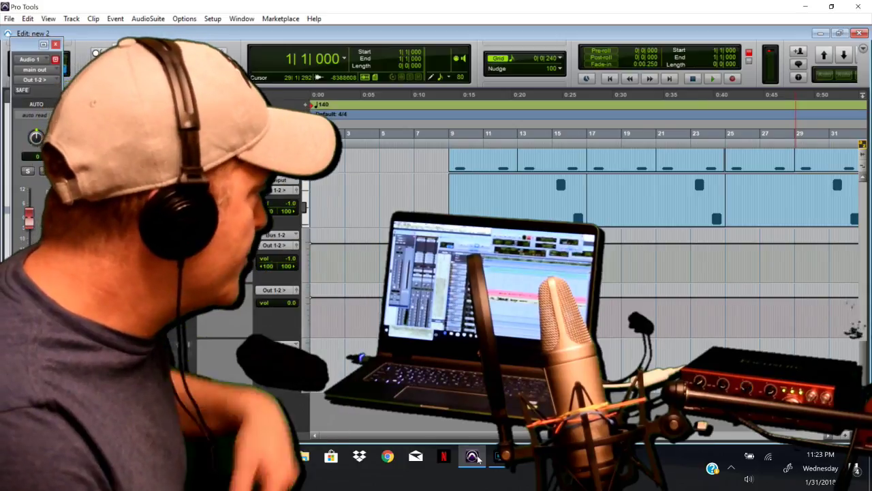
Create one new mono audio track in session 'new 2' via Track > New
left_click(69, 18)
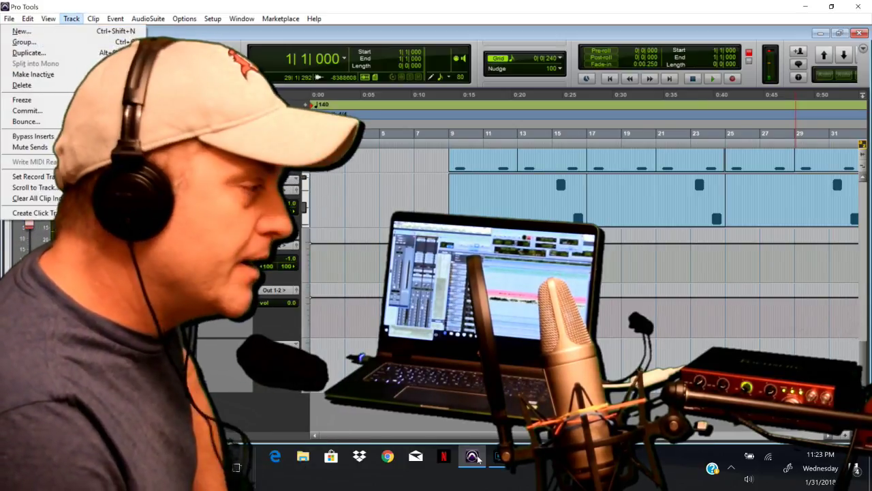
left_click(23, 30)
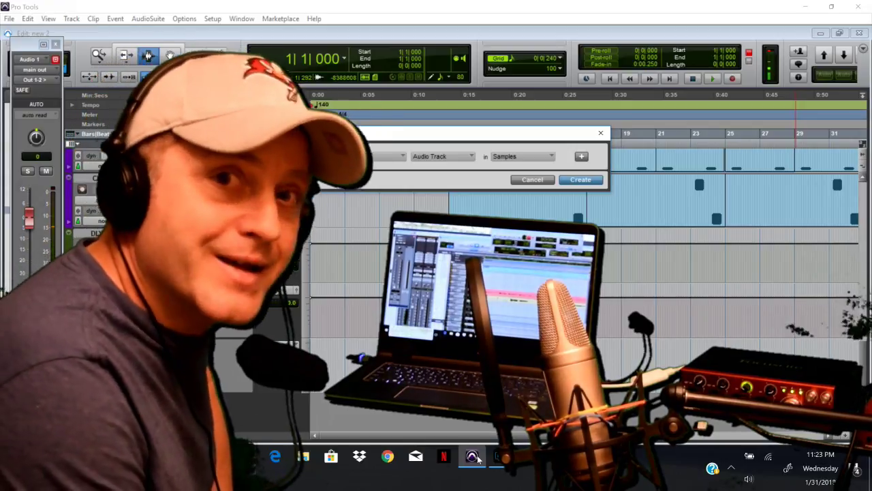
left_click(580, 179)
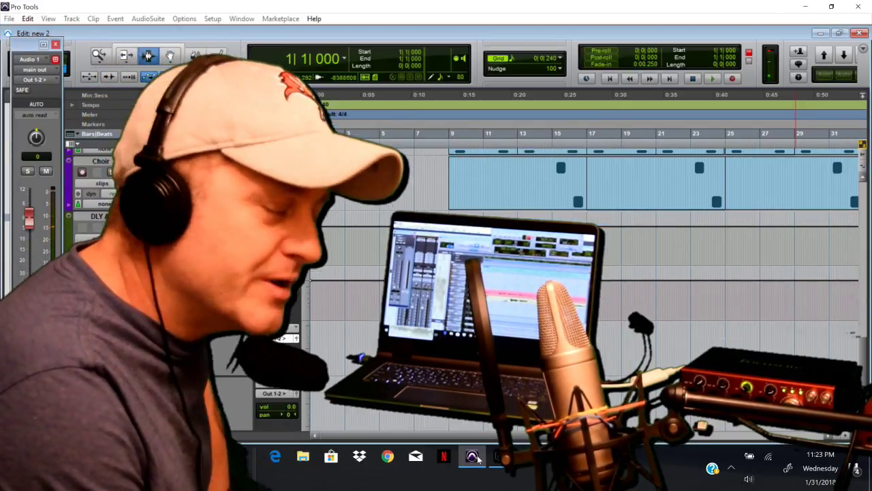